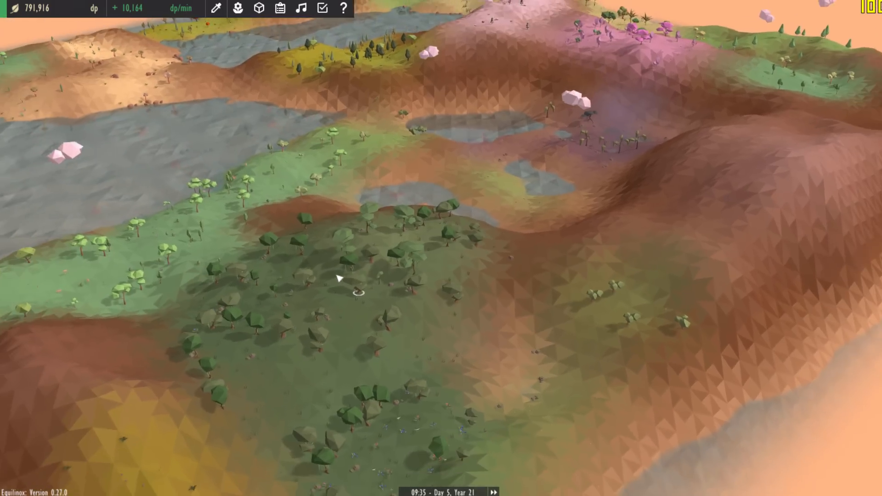
scroll("down", 3)
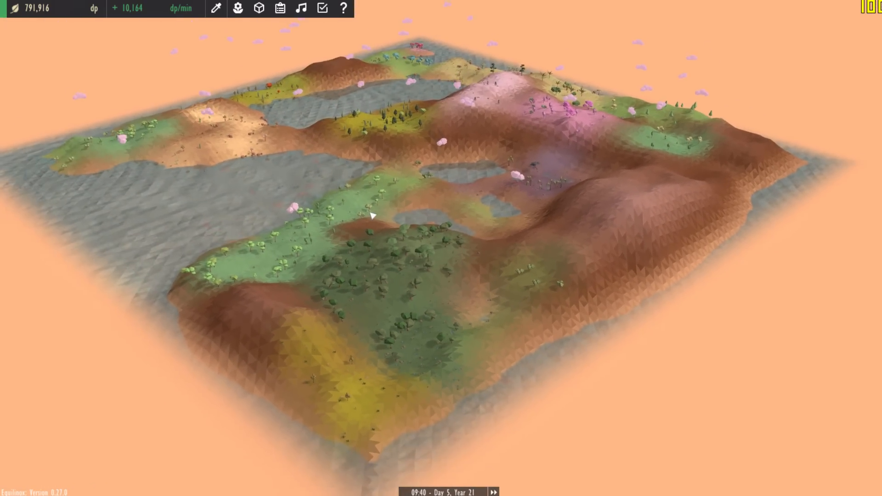